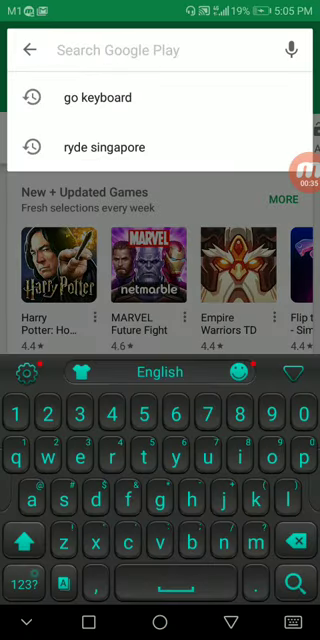
Step: Search the Play Store for 'BeeTalk'
text(BeeTalk)
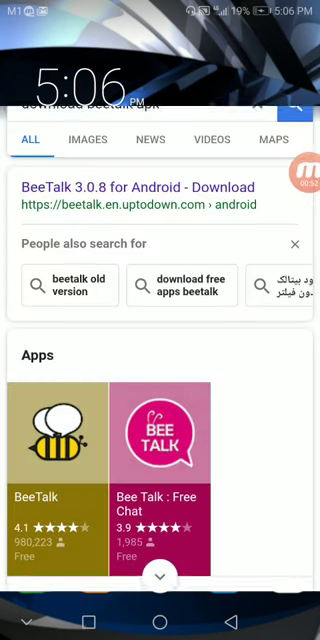
Step: Open BeeTalk's uptodown download page and scroll through its previous versions grid
click(150, 88)
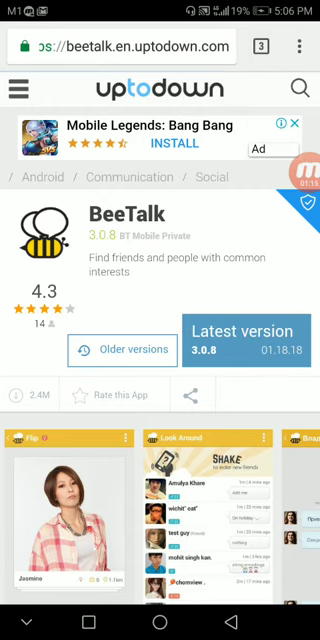
scroll(down, 3)
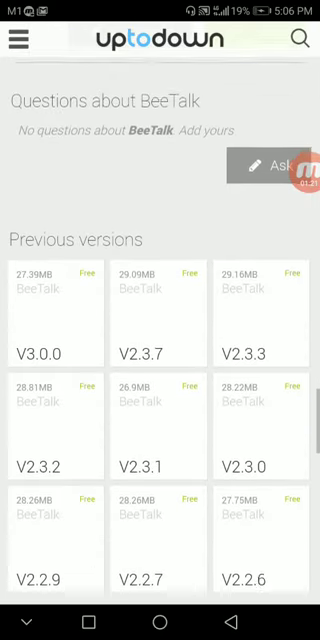
scroll(down, 3)
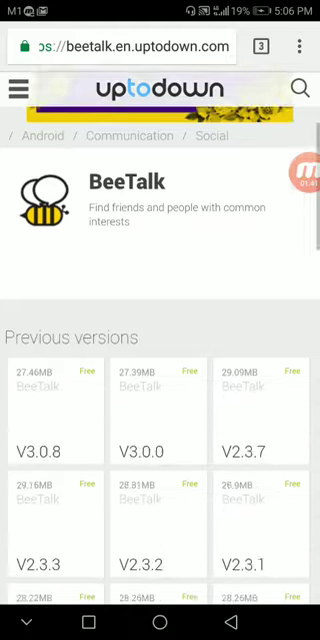
scroll(down, 3)
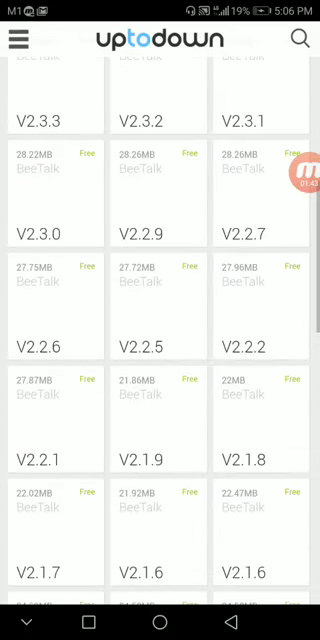
scroll(down, 3)
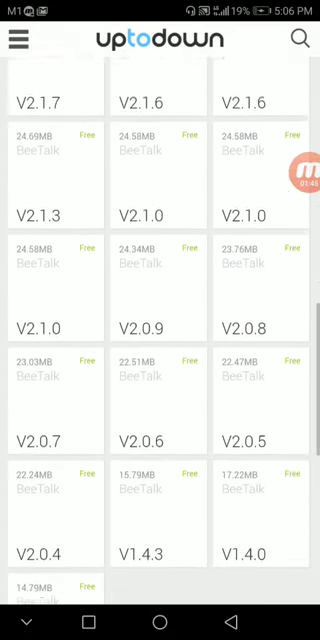
scroll(down, 3)
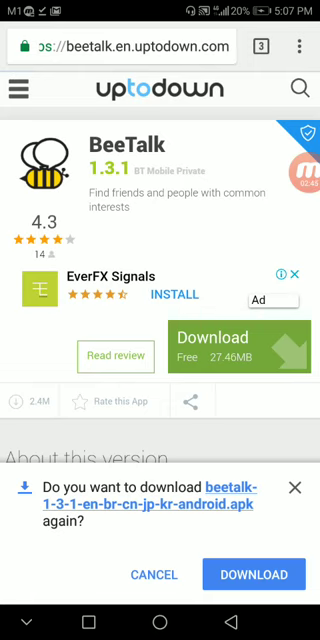
Step: Confirm downloading the BeeTalk 1.3.1 APK again
click(254, 547)
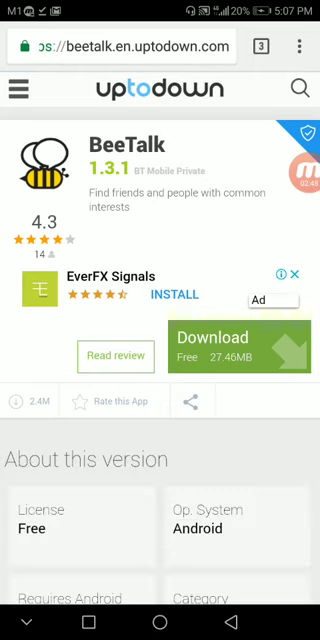
Step: Launch the downloaded BeeTalk installer and review its permissions list
click(236, 337)
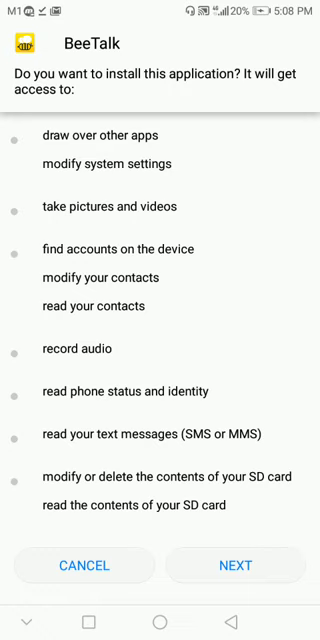
scroll(down, 3)
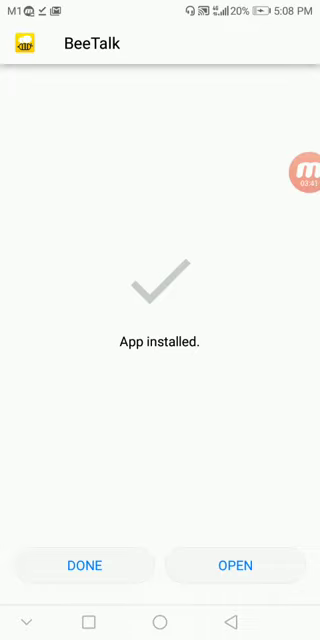
click(236, 564)
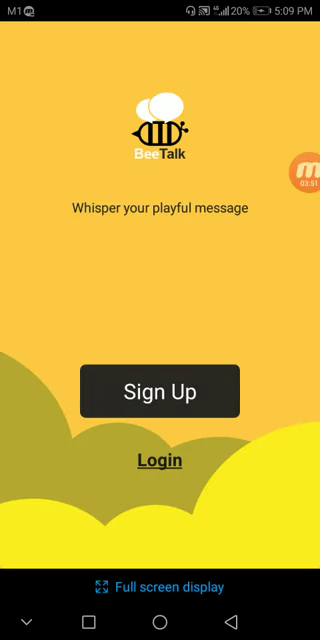
click(158, 461)
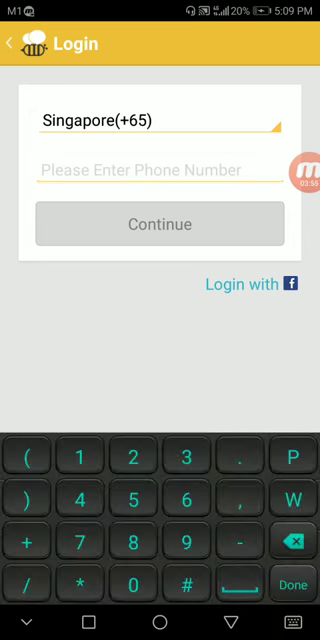
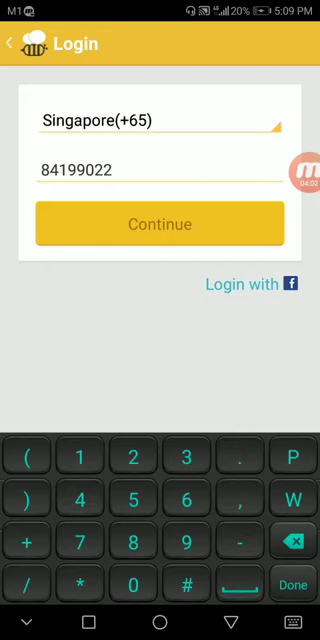
click(160, 223)
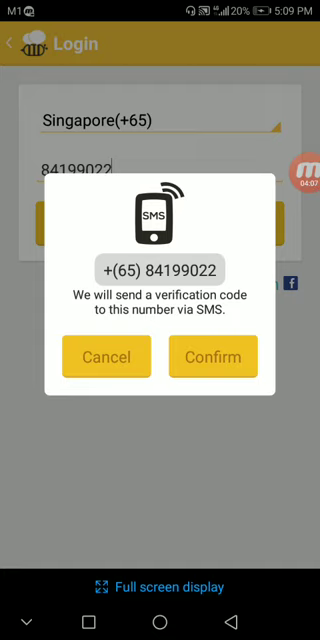
click(104, 357)
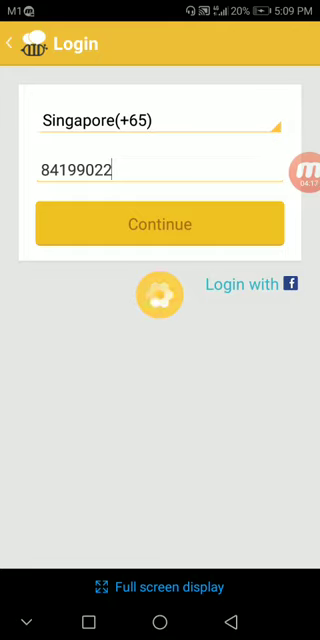
Step: Resubmit the number, accept the SMS prompt, and submit the verification code
click(159, 223)
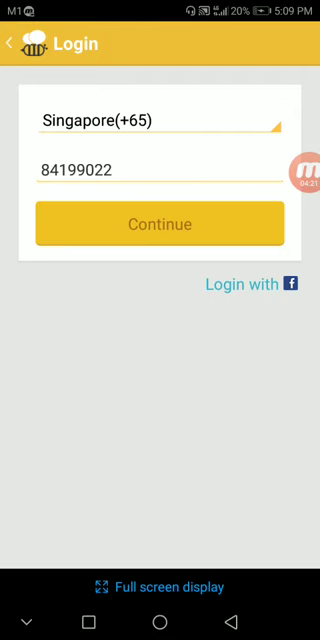
click(160, 223)
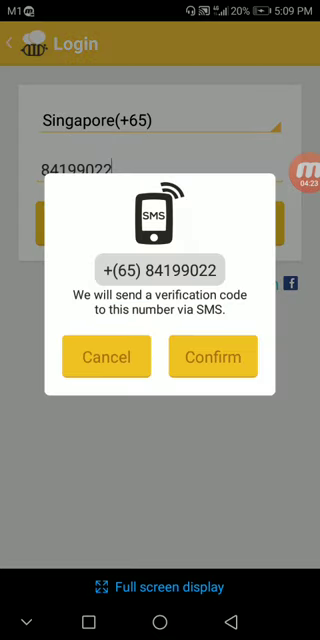
click(212, 357)
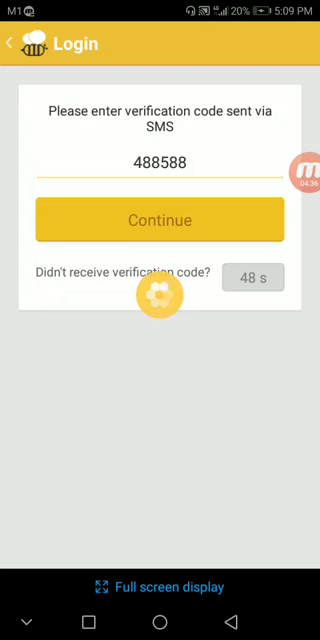
click(160, 219)
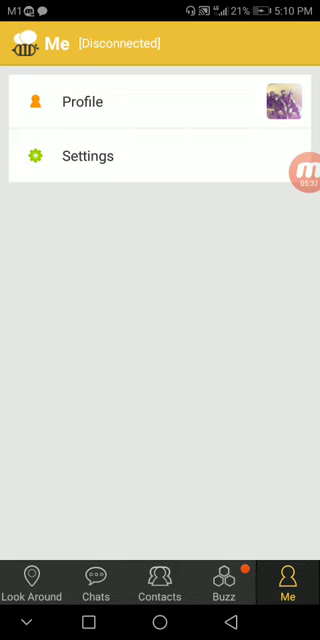
Step: Go to the linked account details and start Delete Account
click(88, 155)
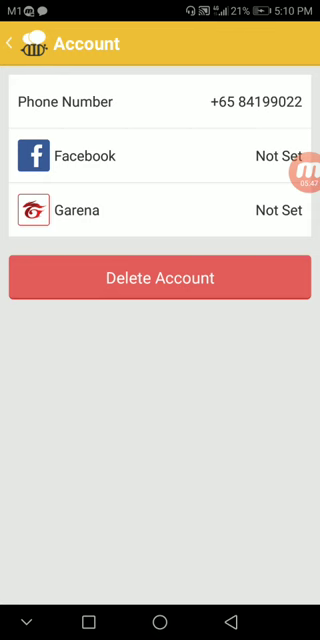
click(160, 278)
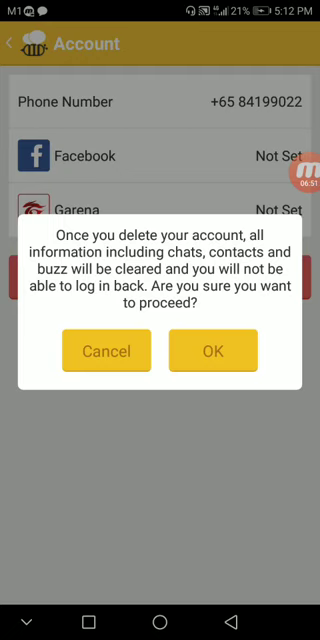
Step: Confirm permanent account deletion, return to Me, and log out from Settings
click(105, 351)
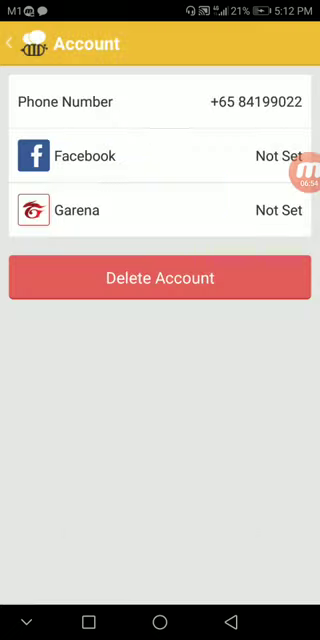
click(160, 278)
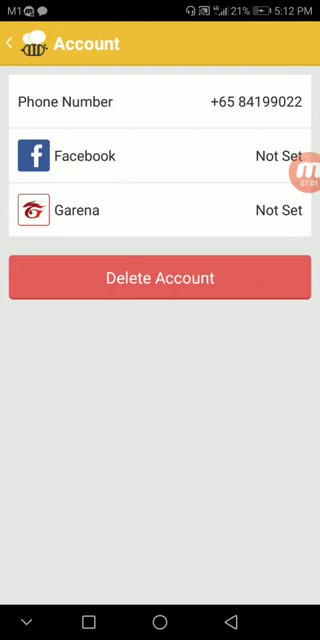
click(160, 277)
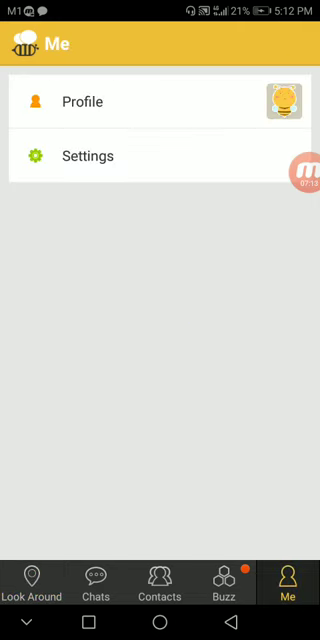
click(88, 155)
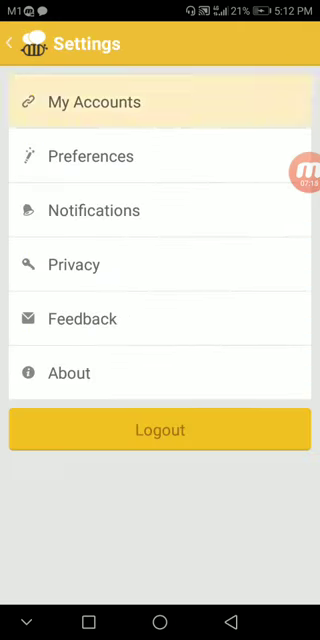
click(92, 102)
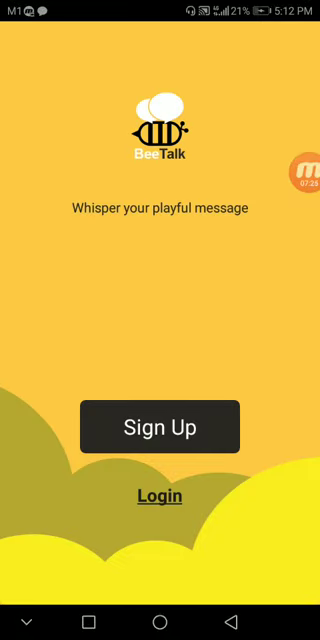
Step: Log in again with the phone number, accept the code prompt, then exit the sign-up flow
click(159, 496)
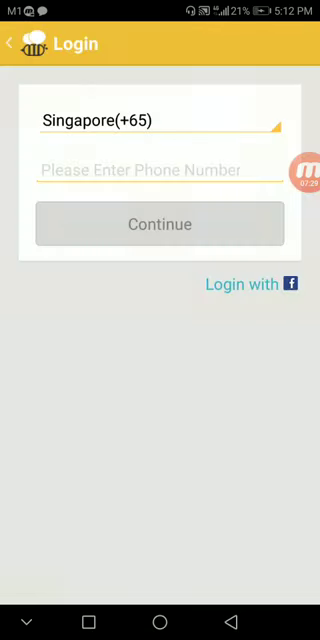
click(160, 169)
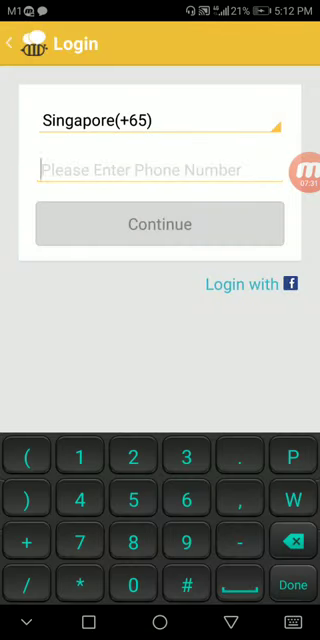
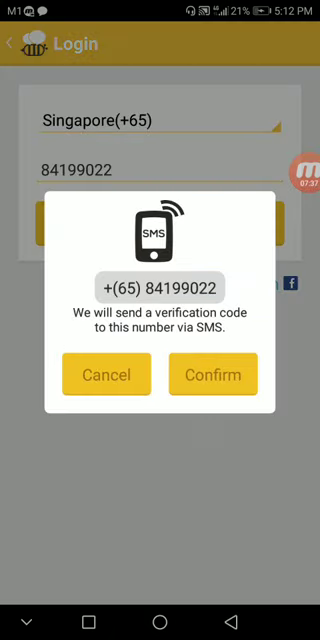
click(212, 375)
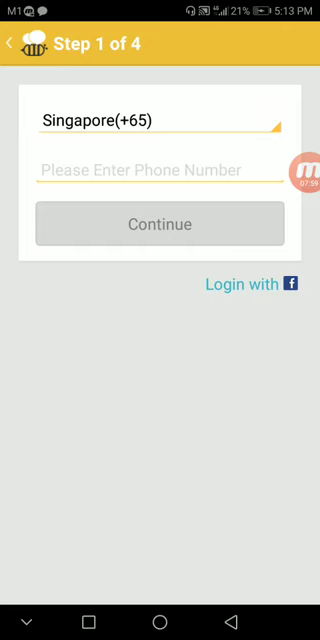
click(16, 44)
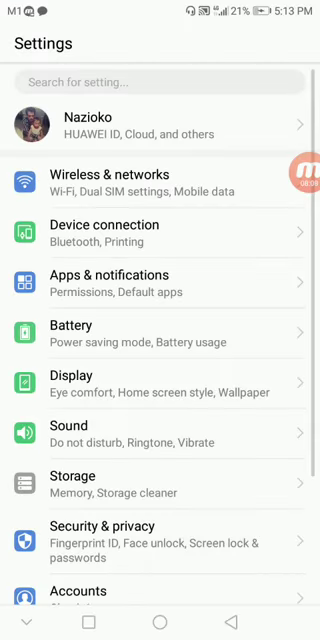
Step: Remove BeeTalk from its app info page in Android Settings
click(160, 283)
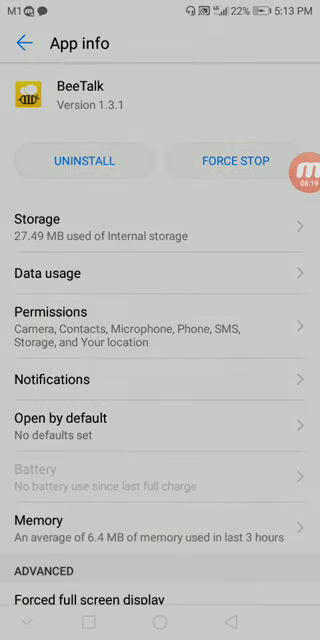
click(20, 43)
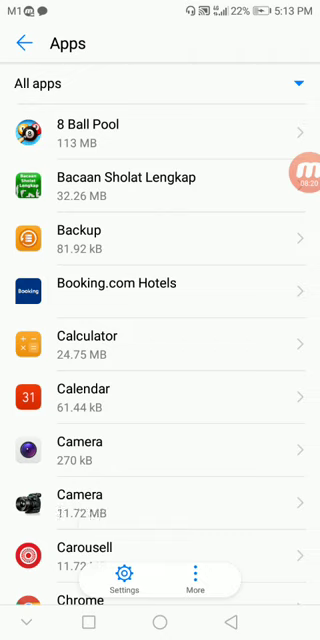